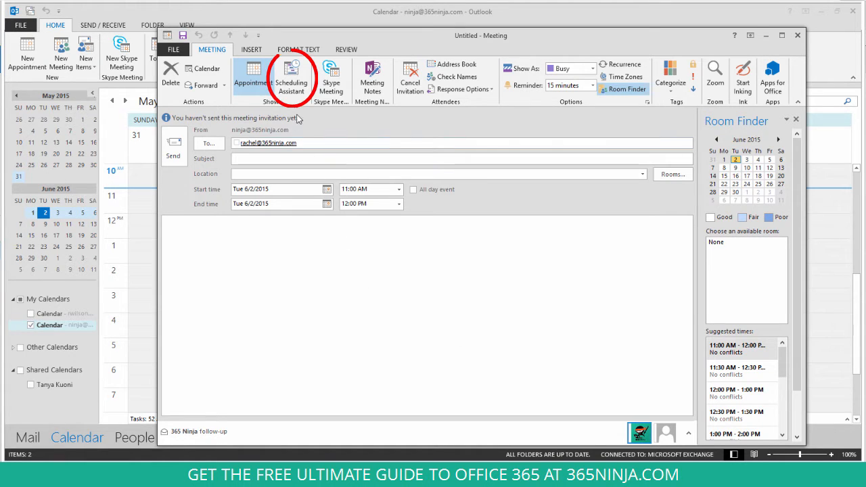
mouse_move(293, 76)
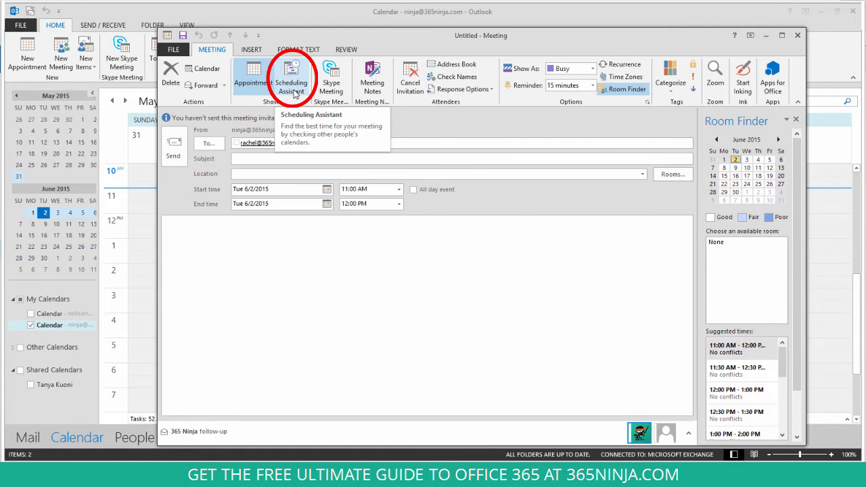
click(292, 80)
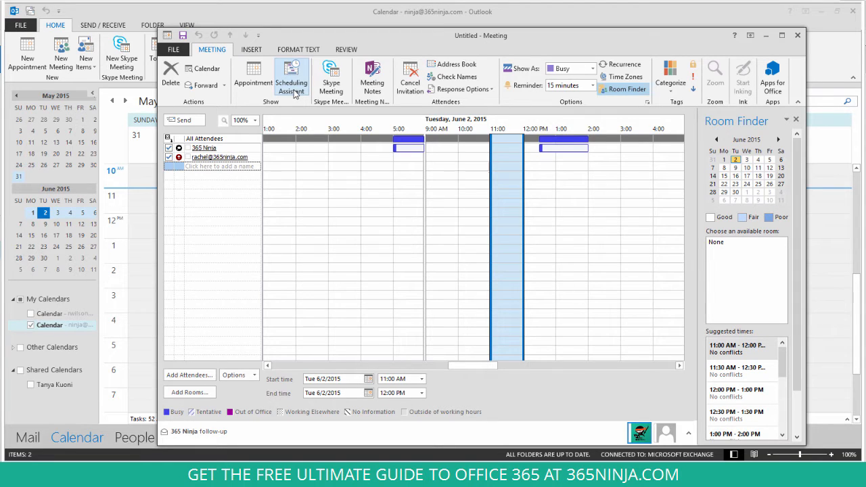
mouse_move(325, 100)
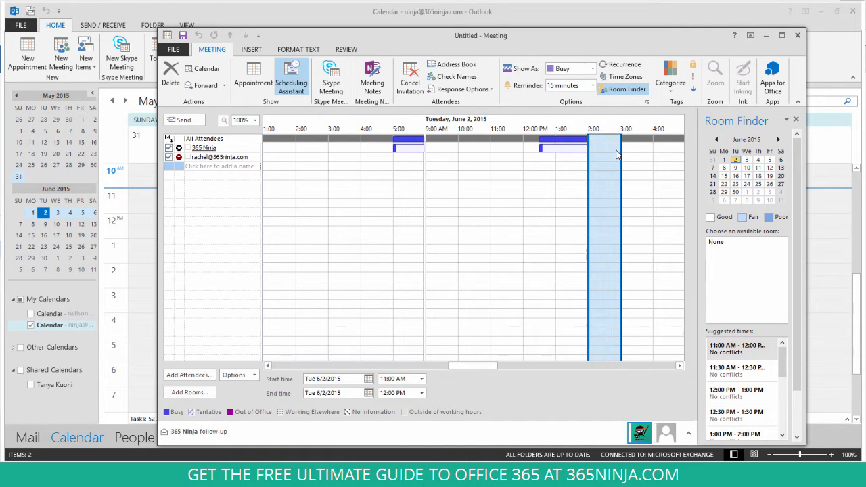
- Move the proposed meeting to a free afternoon slot where both attendees are available
click(253, 75)
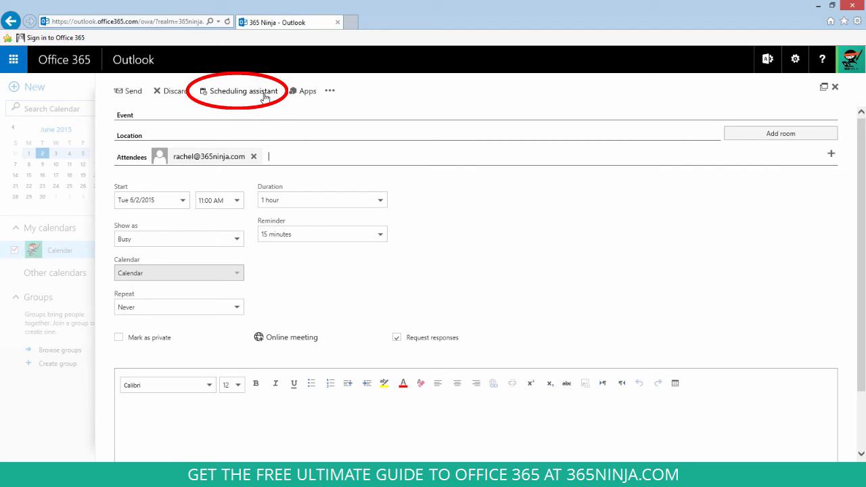
click(242, 90)
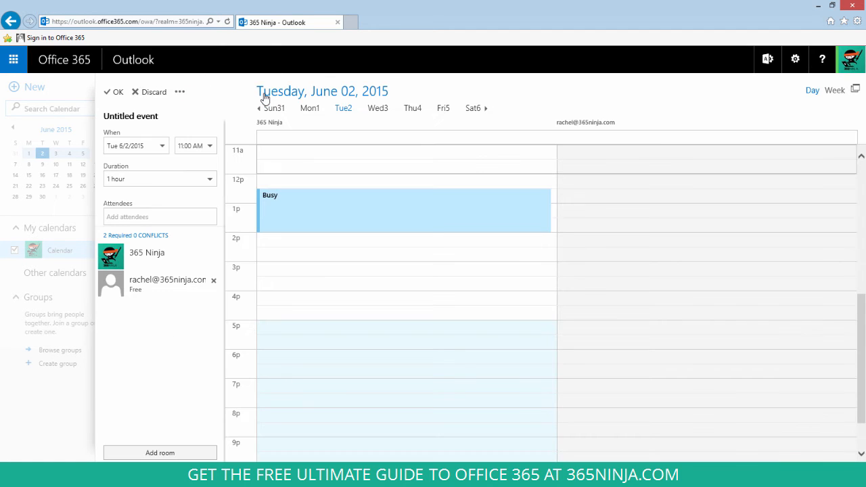